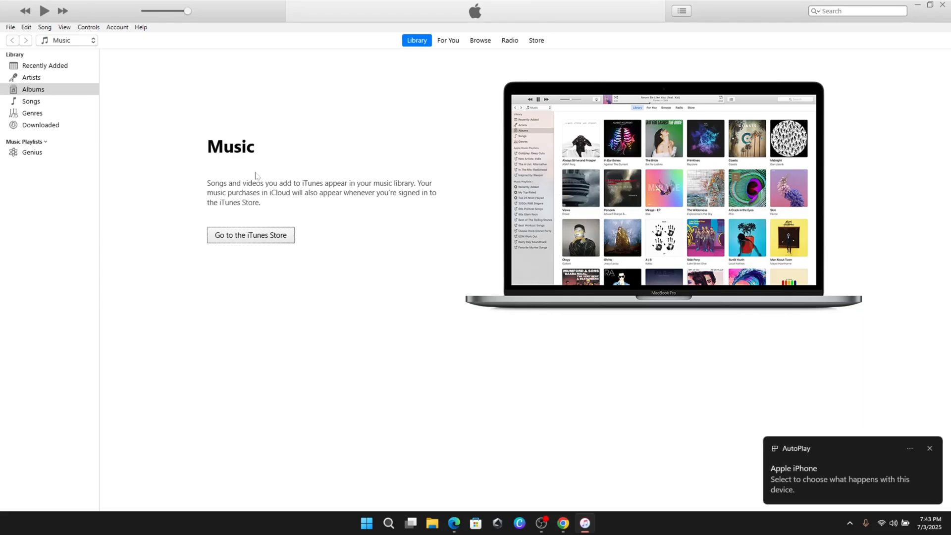
# - Select the connected iPhone 12 and continue past the welcome and sync setup screens
pyautogui.click(928, 448)
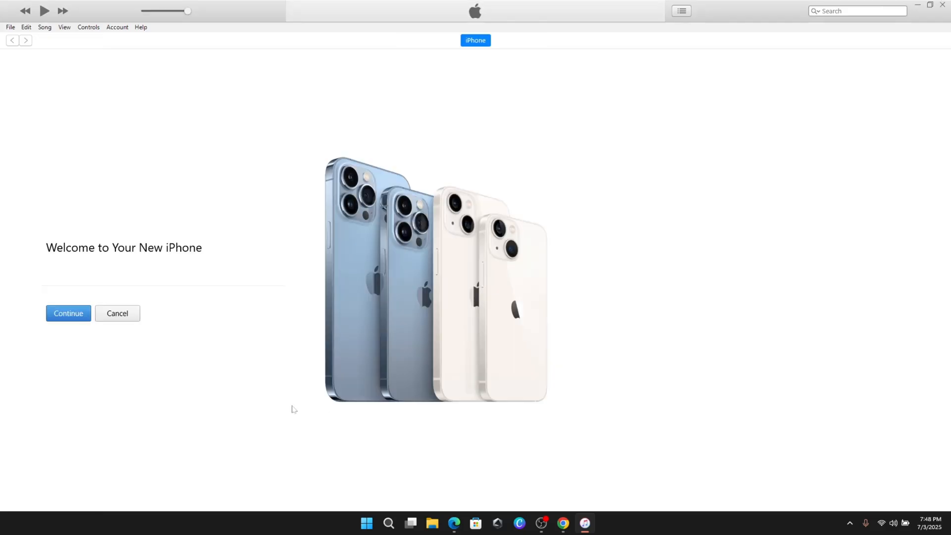
pyautogui.click(68, 313)
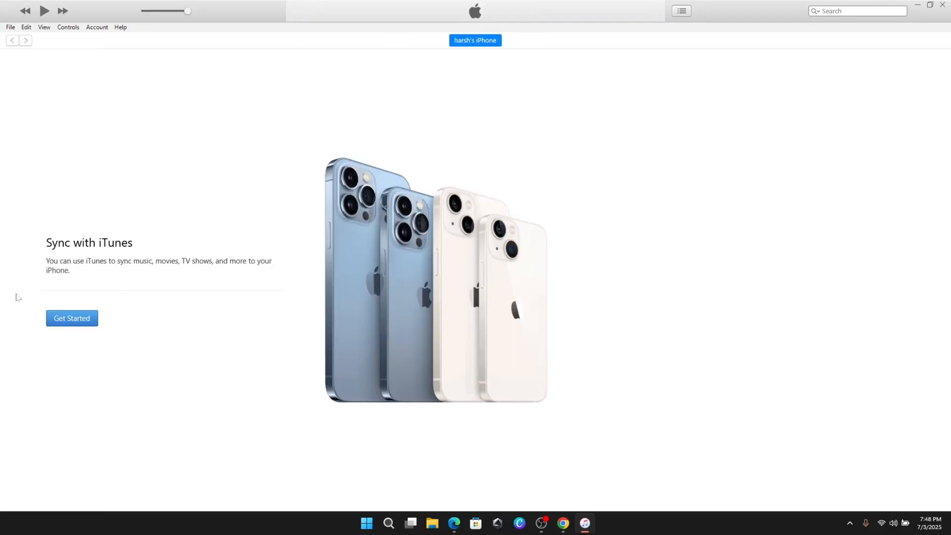
pyautogui.click(71, 318)
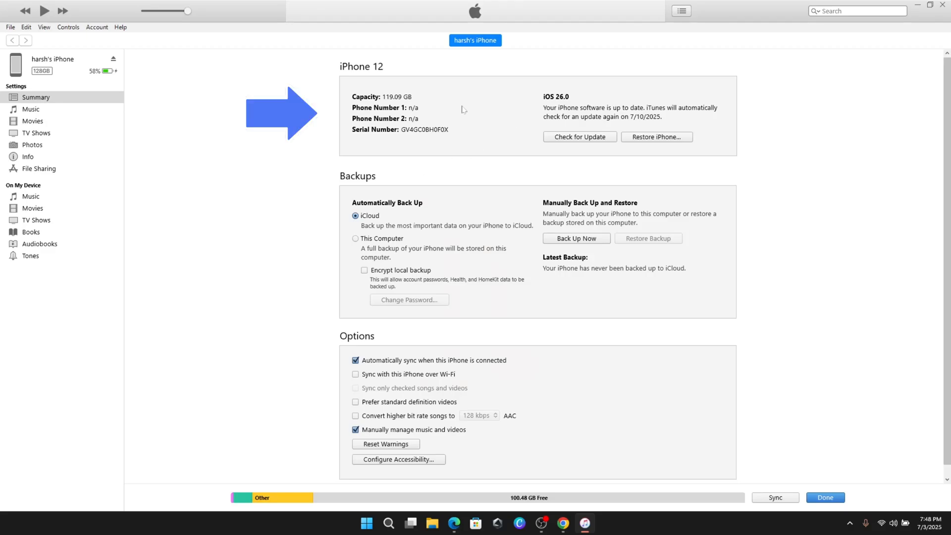
pyautogui.moveTo(538, 157)
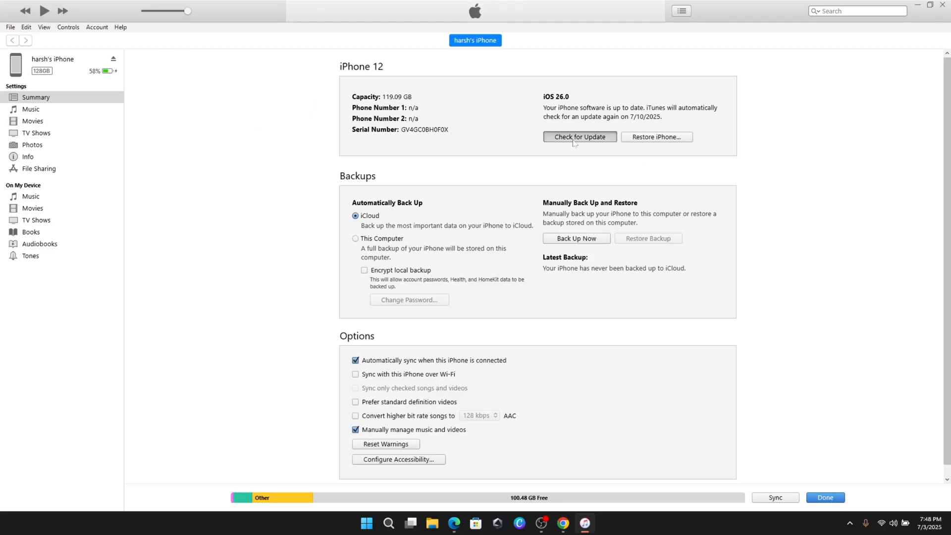
pyautogui.click(578, 136)
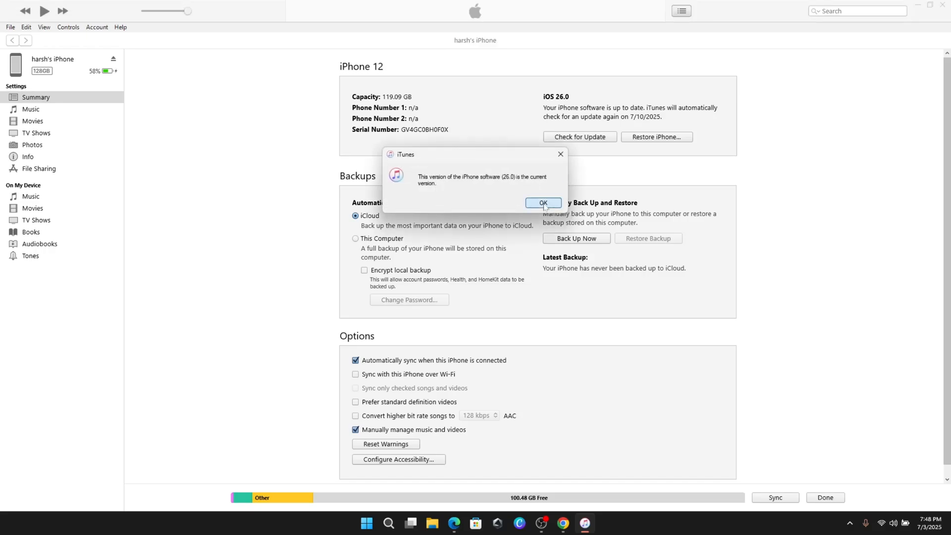
pyautogui.click(541, 202)
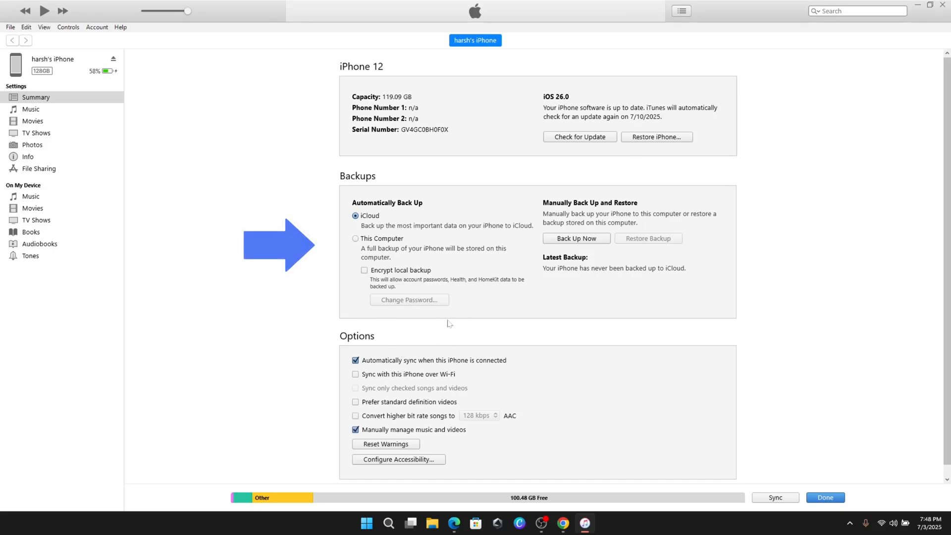
# - Back up the iPhone to this computer without encryption, cancelling the backup password dialog
pyautogui.click(356, 239)
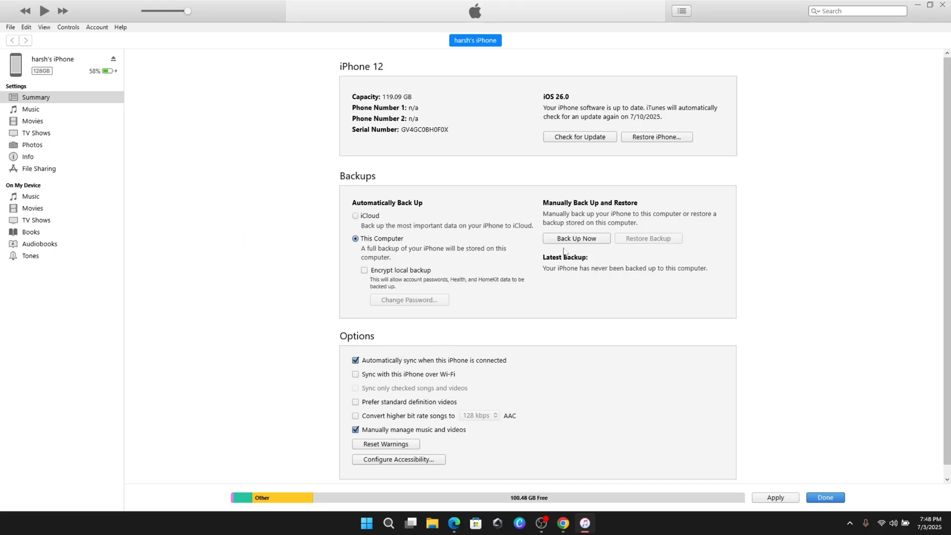
pyautogui.click(364, 270)
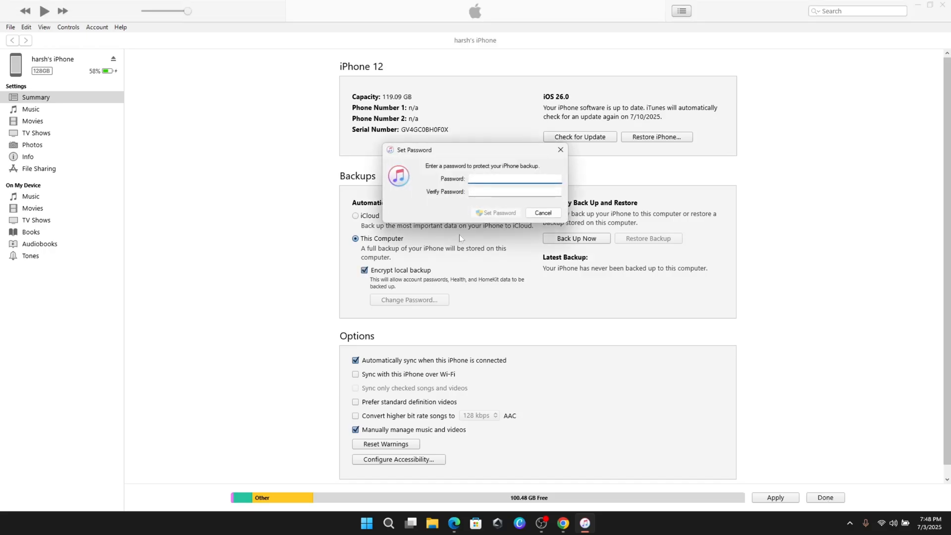
pyautogui.moveTo(495, 224)
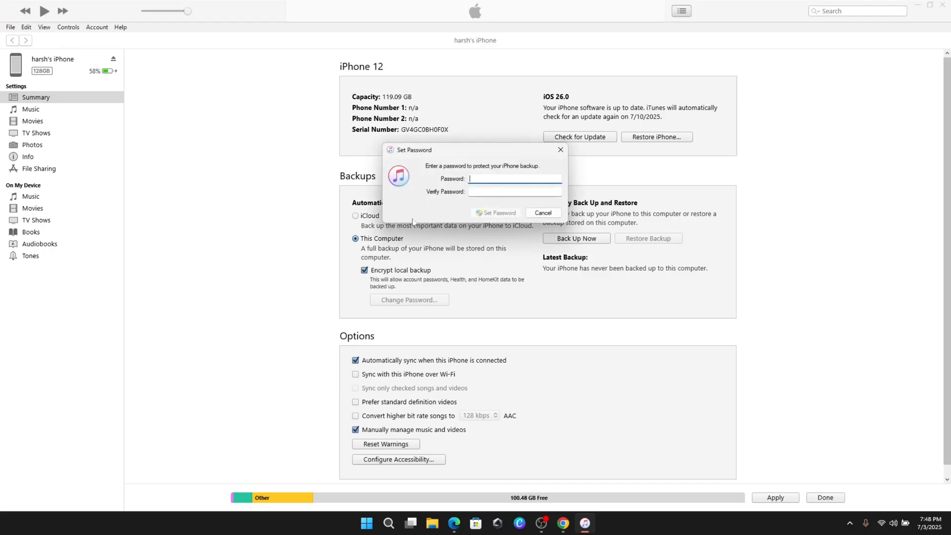
pyautogui.click(542, 212)
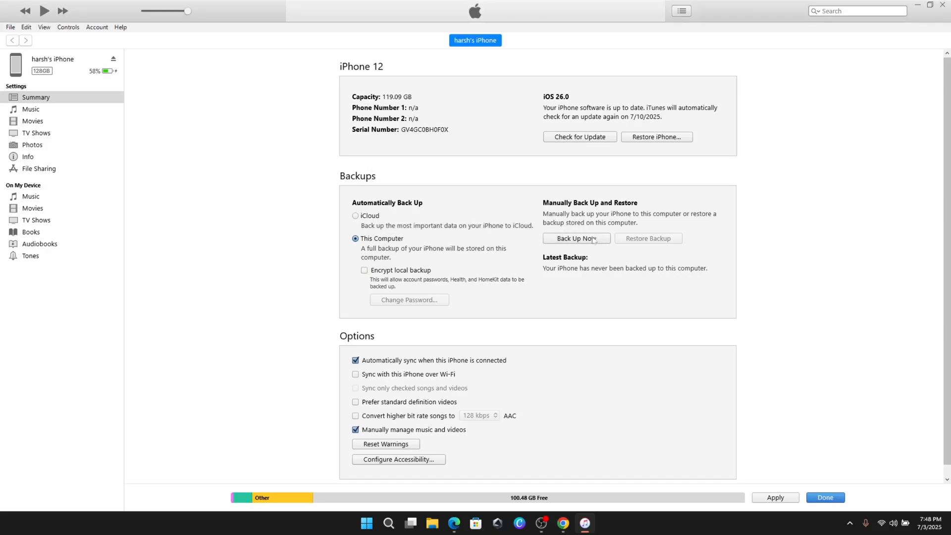
pyautogui.click(576, 238)
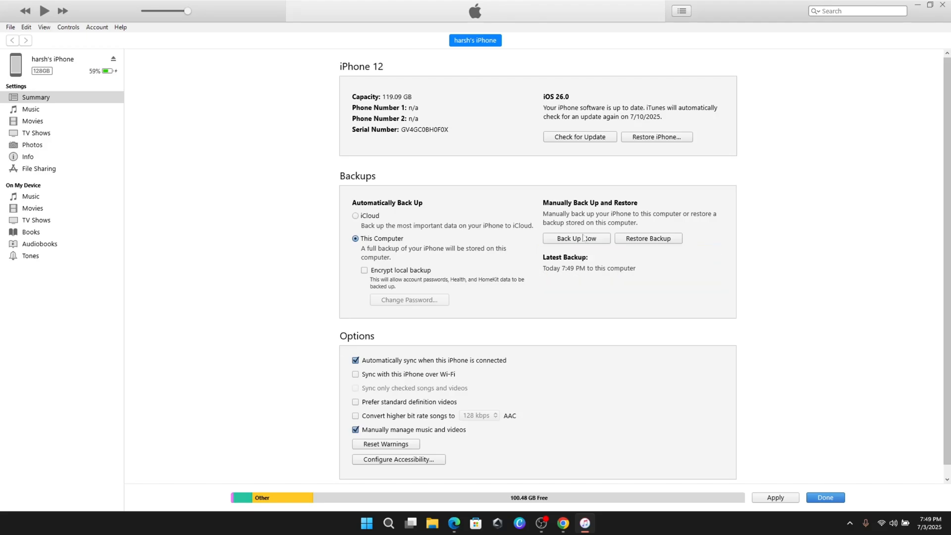
pyautogui.moveTo(654, 277)
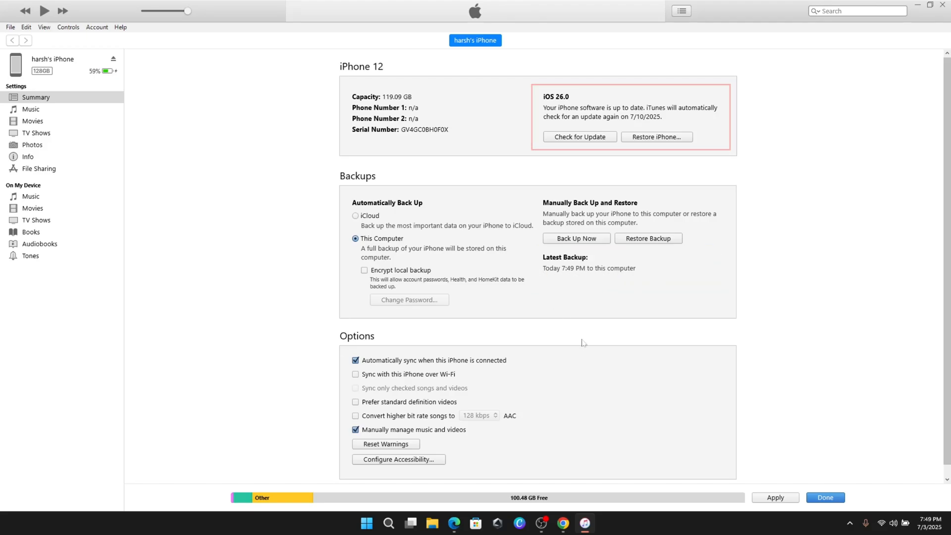
# - Restore the iPhone from the downloaded iOS 18.5 IPSW file and confirm erasing it
pyautogui.click(431, 523)
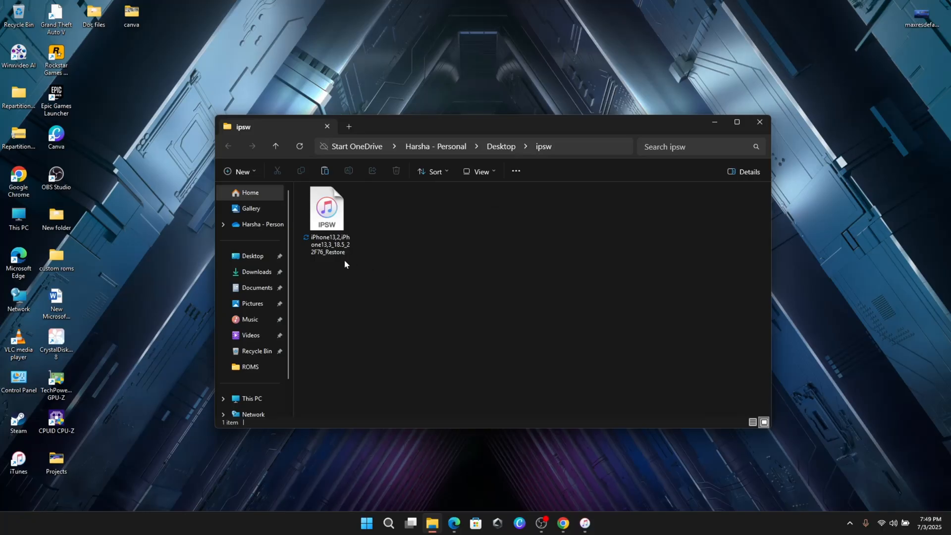
pyautogui.moveTo(315, 263)
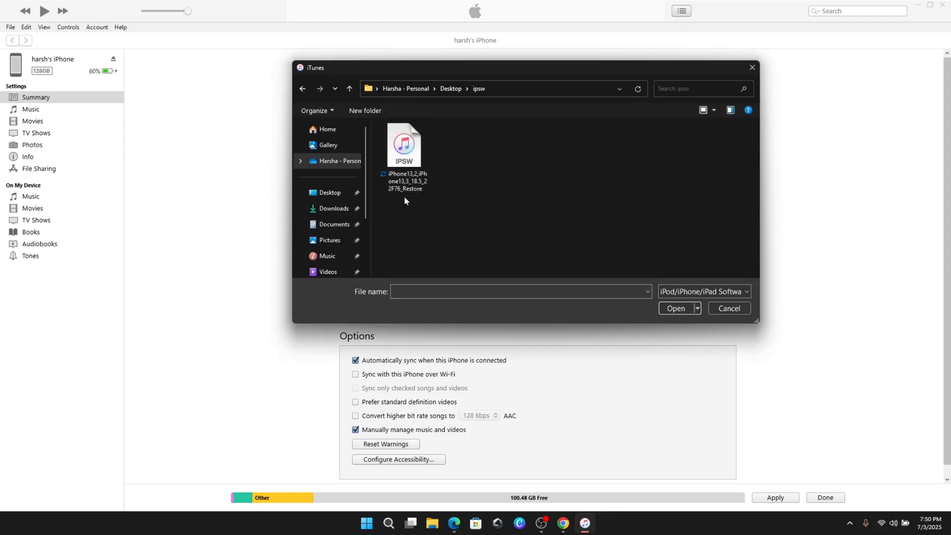
pyautogui.click(676, 308)
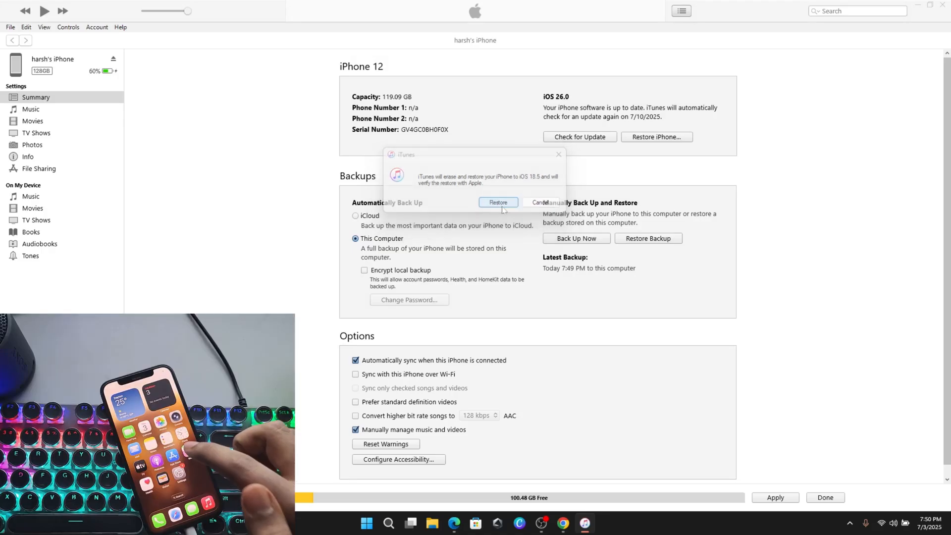
pyautogui.click(497, 202)
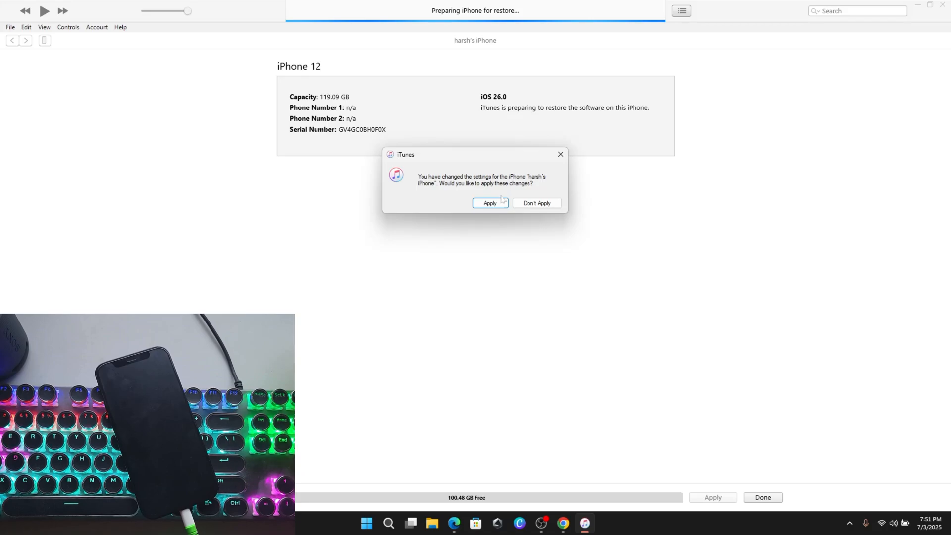
# - Apply the changed settings and let the factory restore to iOS 18.5 proceed
pyautogui.click(489, 202)
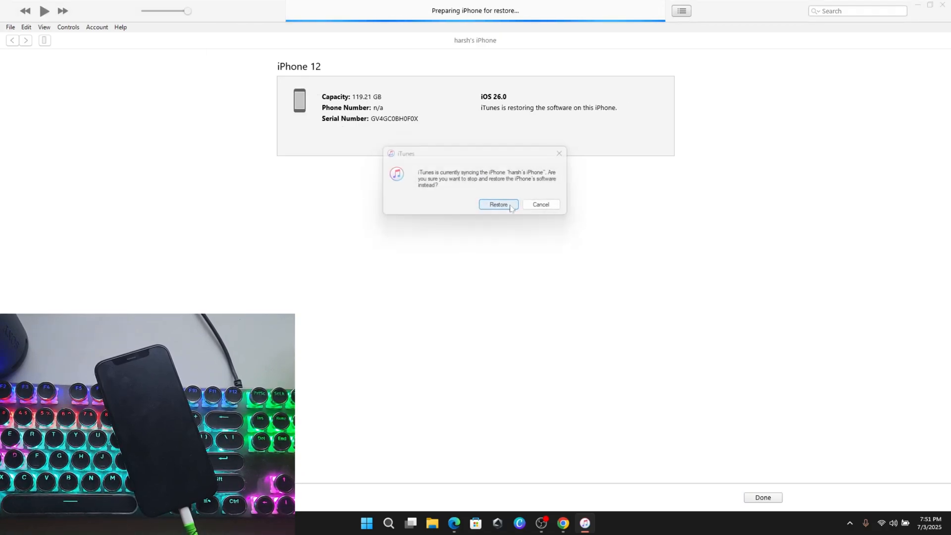
pyautogui.click(498, 204)
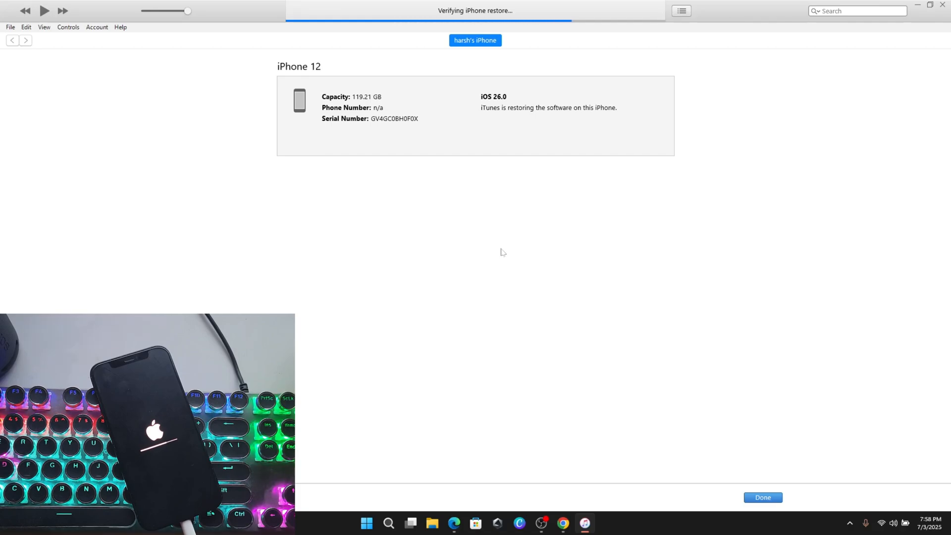
pyautogui.moveTo(726, 395)
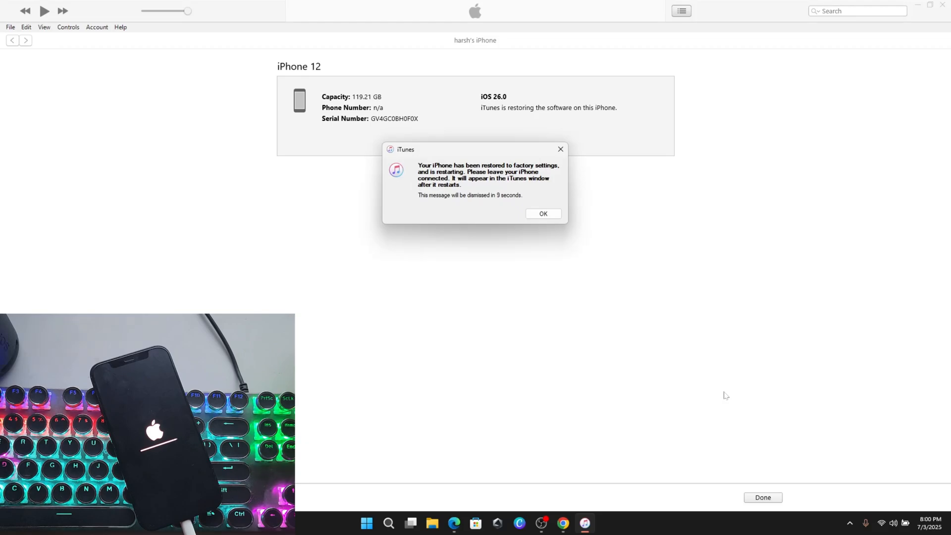
pyautogui.moveTo(481, 206)
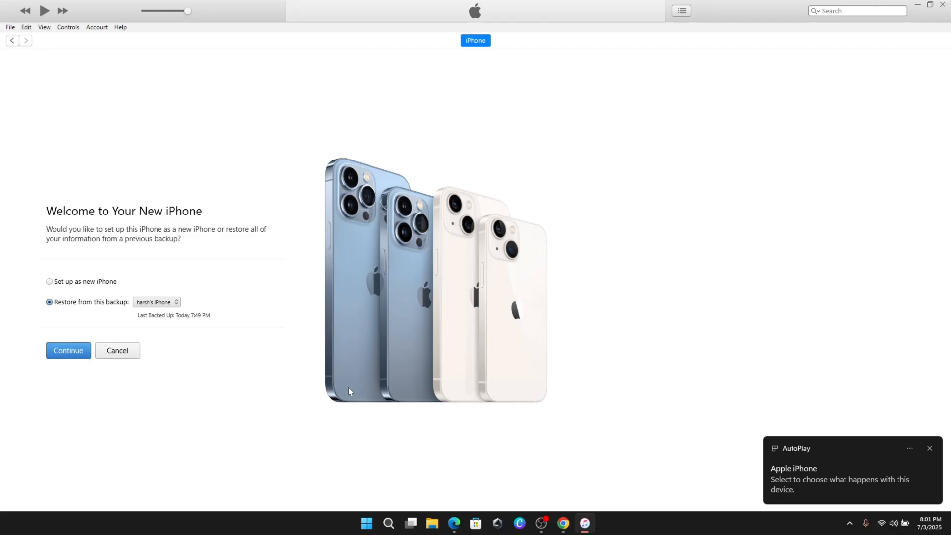
# - Reach the %appdata%\Apple Computer\MobileSync folder via the Run box
pyautogui.press('win+r')
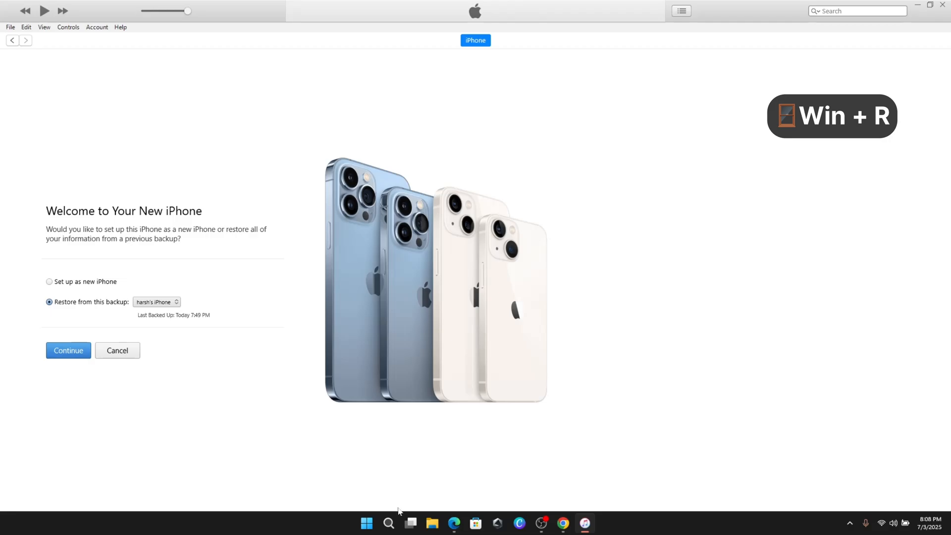
pyautogui.rightClick(131, 443)
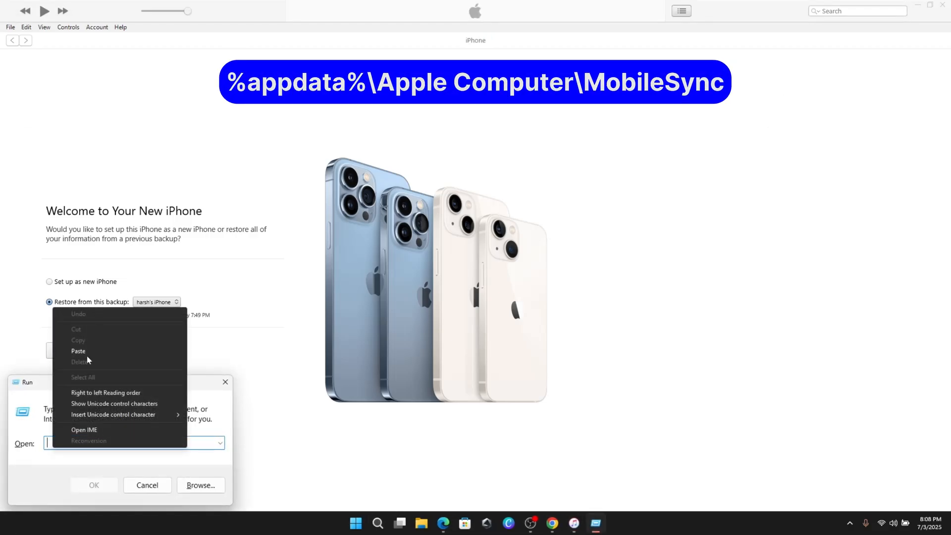
pyautogui.click(77, 350)
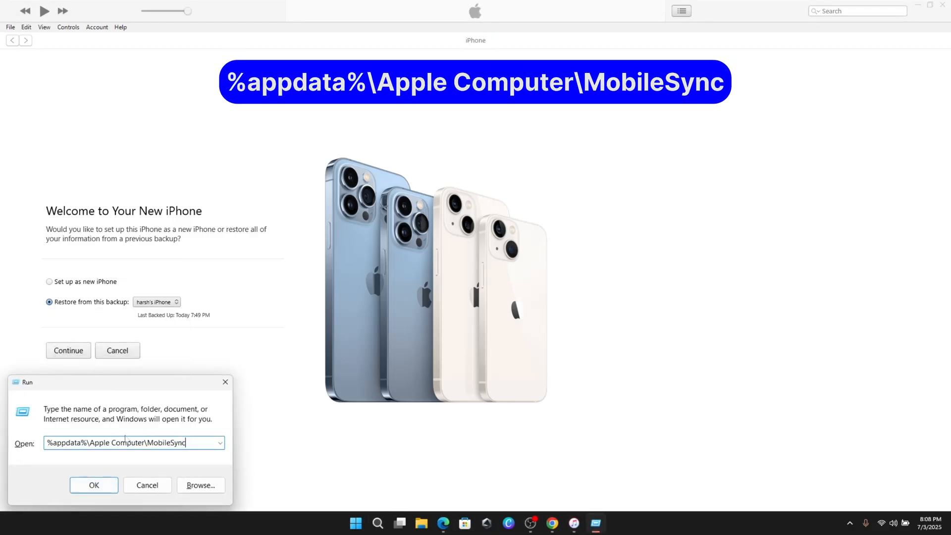
pyautogui.doubleClick(98, 442)
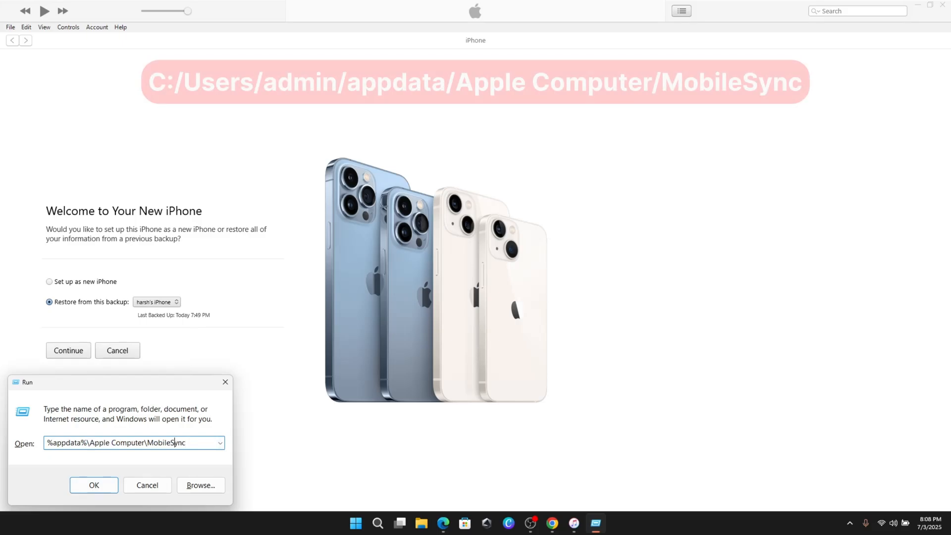
pyautogui.click(93, 484)
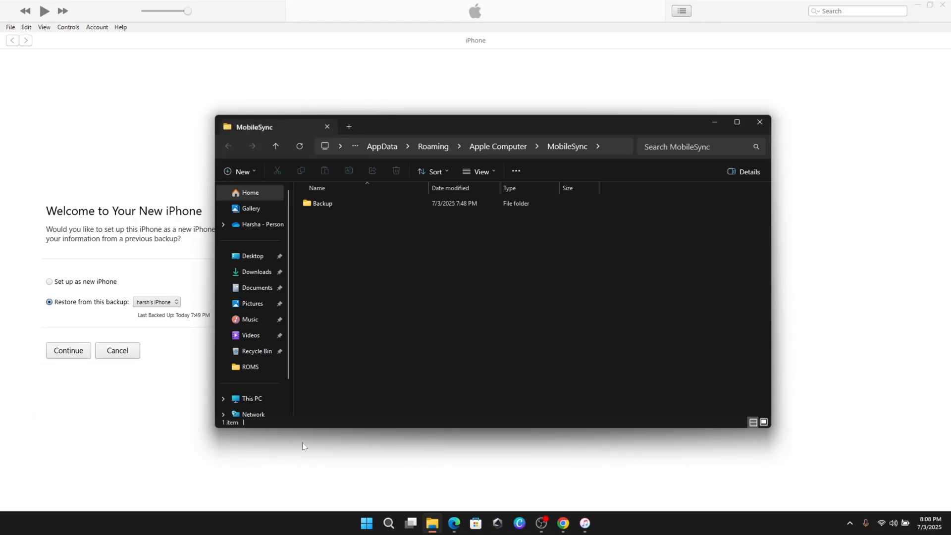
# - Open the iPhone's backup folder and Info.plist in Notepad, selecting Build Version 23A5276f
pyautogui.click(327, 203)
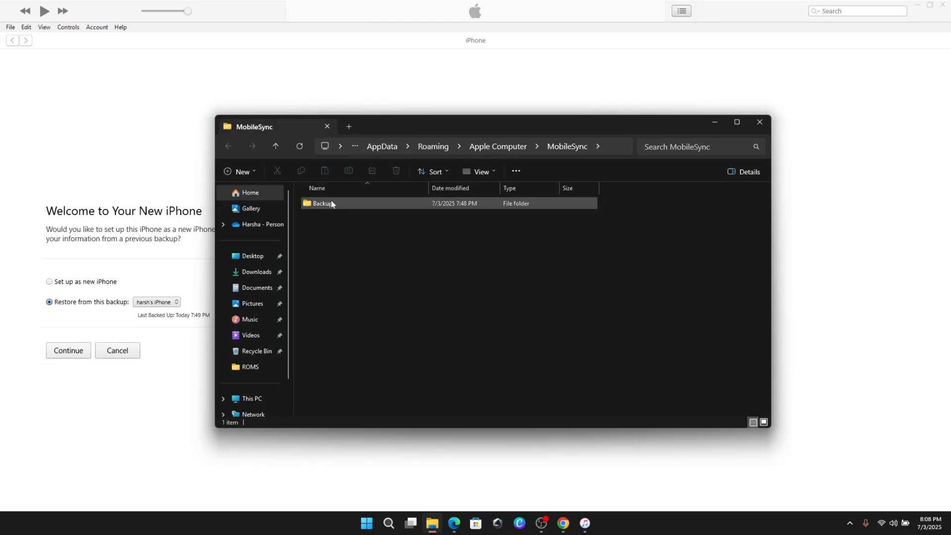
pyautogui.doubleClick(323, 203)
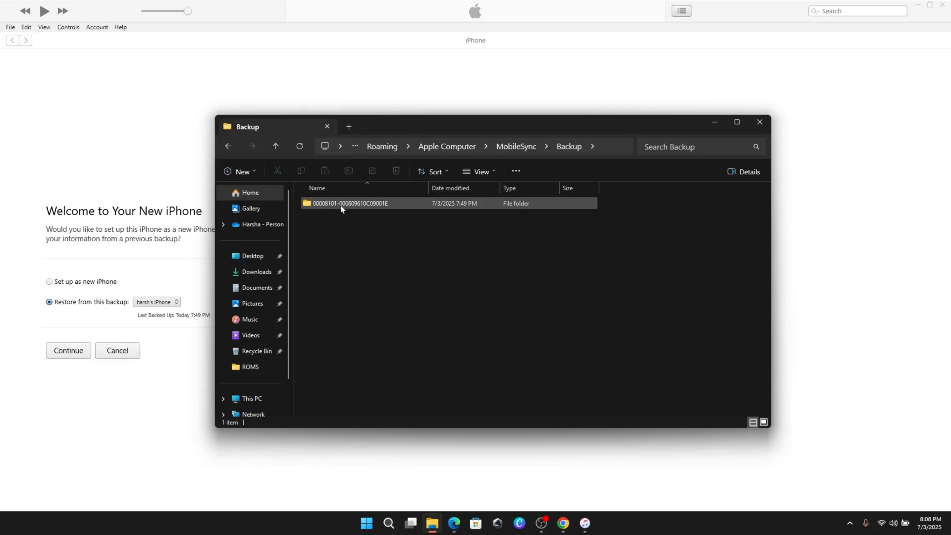
pyautogui.doubleClick(350, 203)
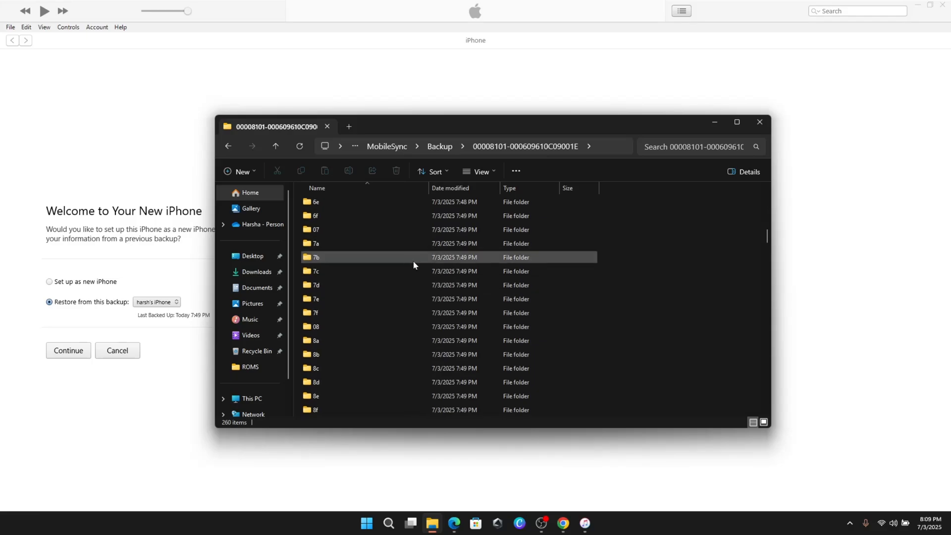
pyautogui.scroll(-3)
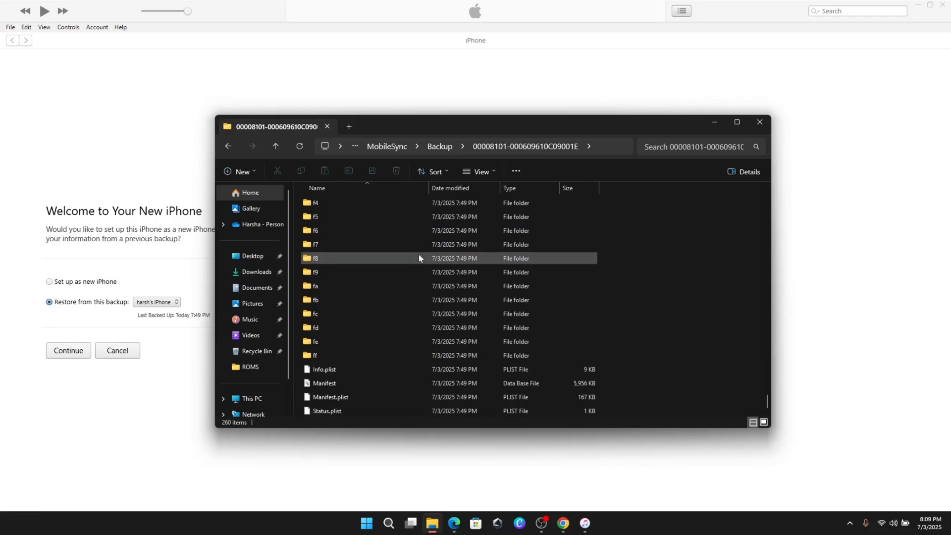
pyautogui.click(324, 368)
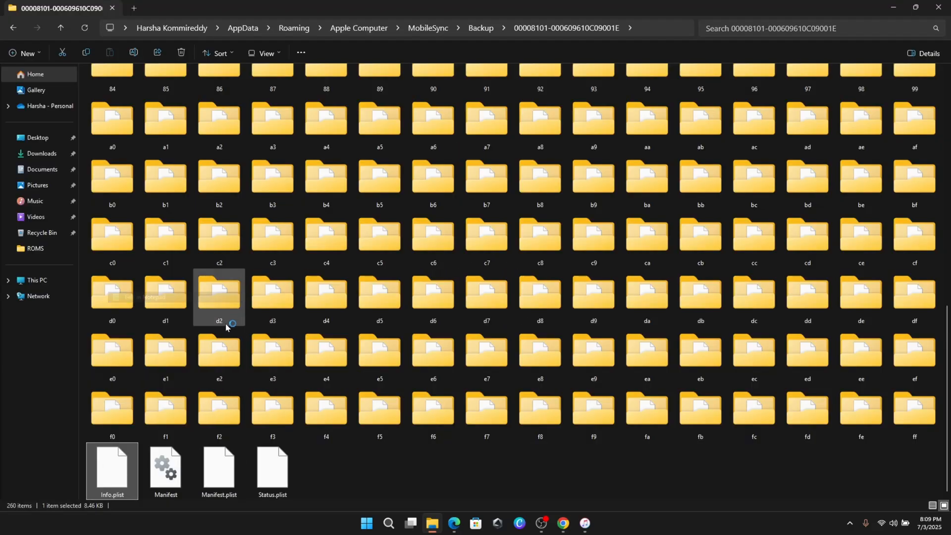
pyautogui.doubleClick(111, 467)
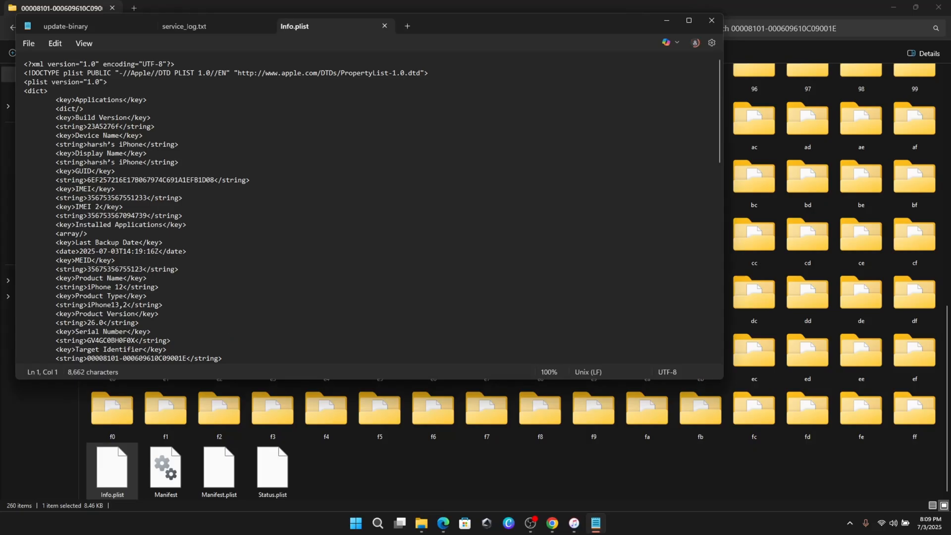
pyautogui.click(688, 20)
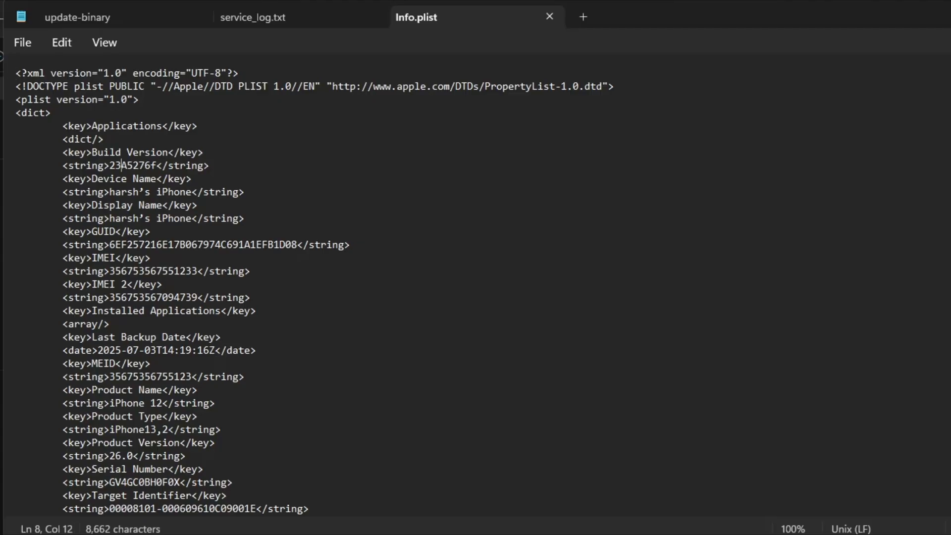
pyautogui.doubleClick(130, 165)
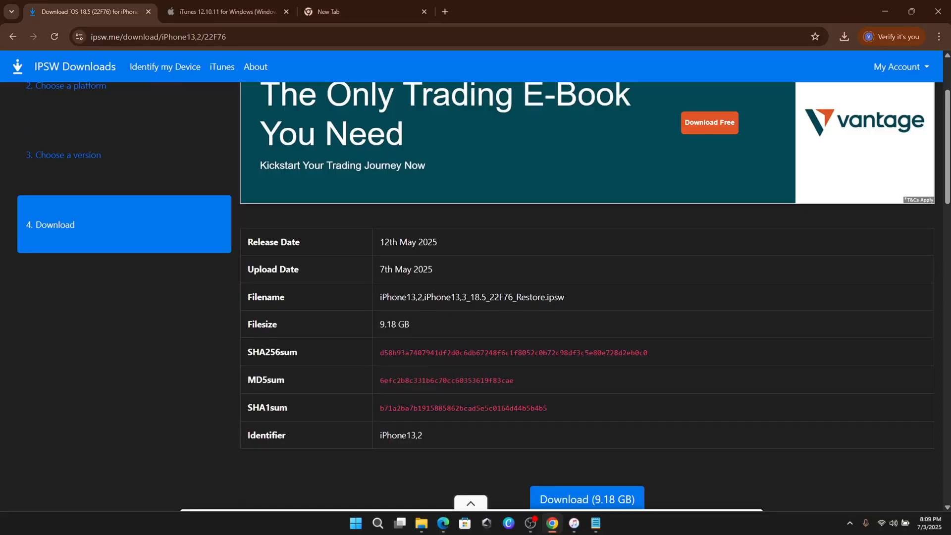
# - Copy build number 22F76 from the iOS 18.5 restore file name on ipsw.me
pyautogui.doubleClick(501, 297)
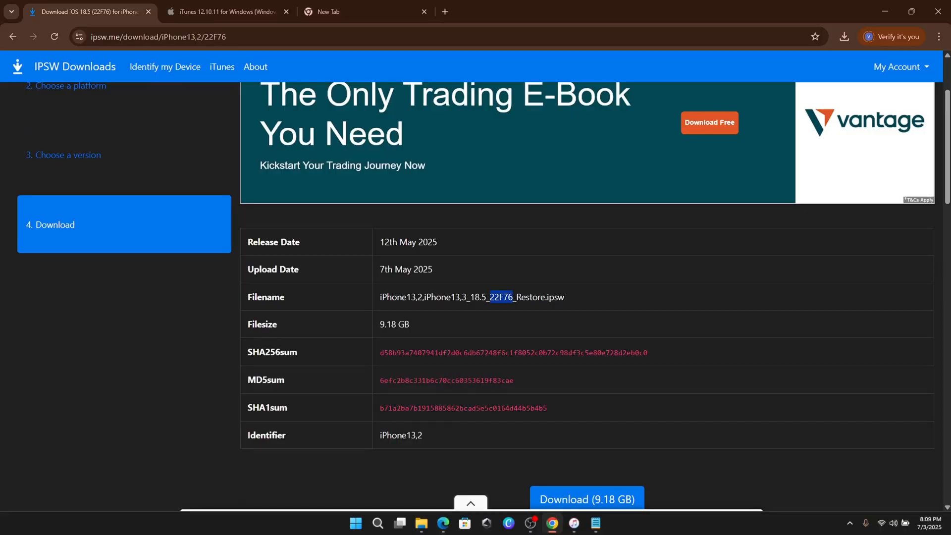
pyautogui.moveTo(441, 314)
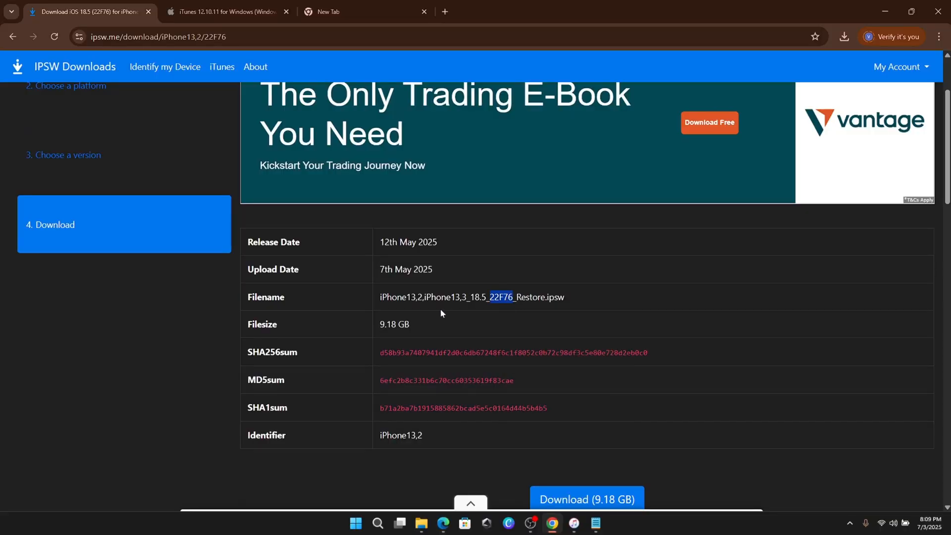
pyautogui.rightClick(103, 126)
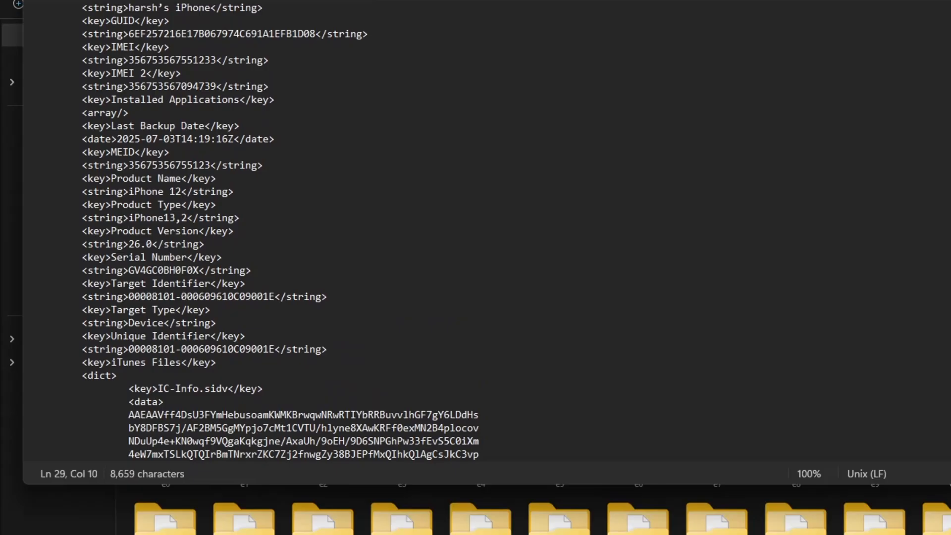
# - Change Info.plist's Product Version from 26.0 to 18.5 and return to iTunes
pyautogui.click(181, 256)
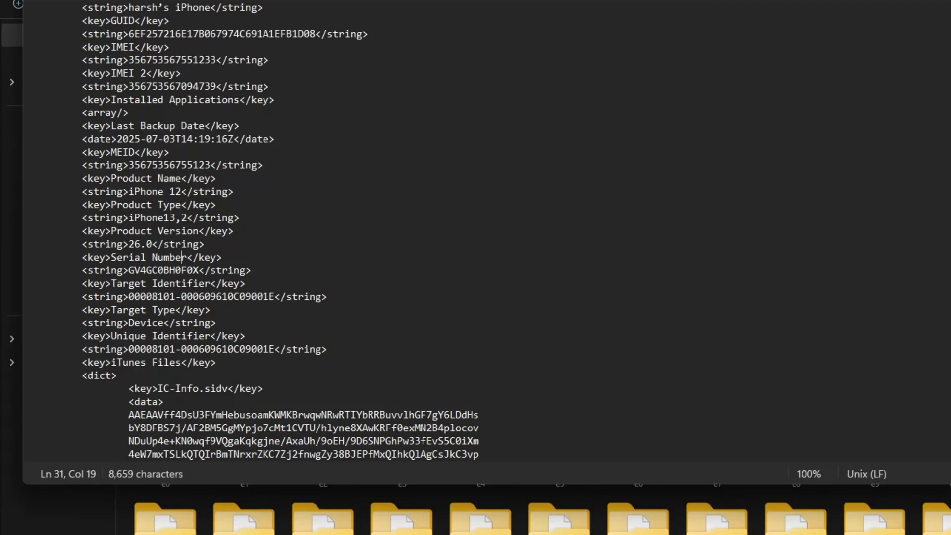
pyautogui.doubleClick(134, 244)
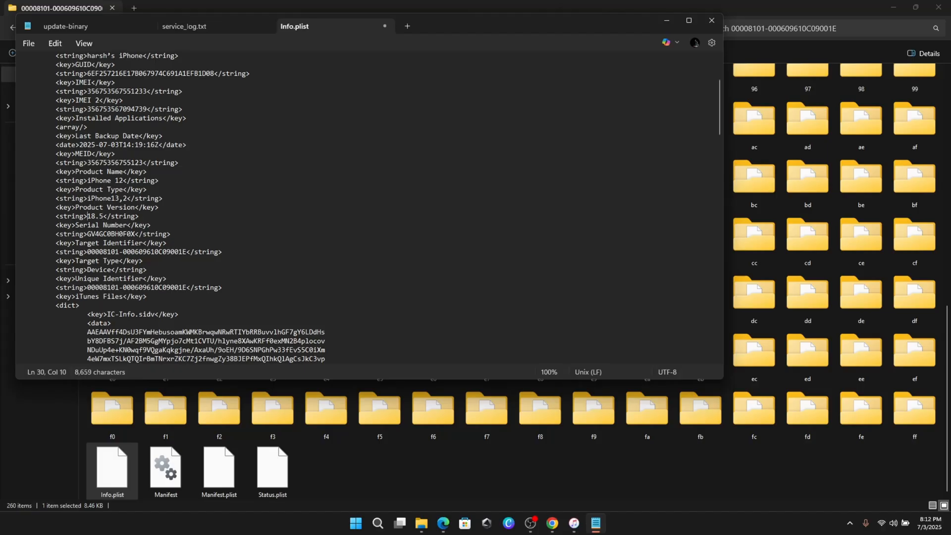
pyautogui.click(27, 42)
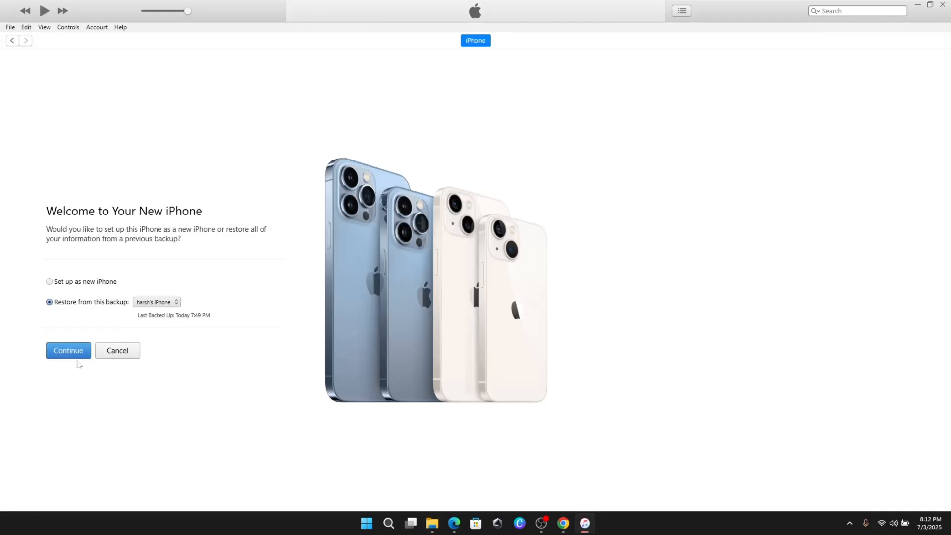
# - Start restoring from today's edited backup, dismissing the software-too-old warning
pyautogui.click(68, 351)
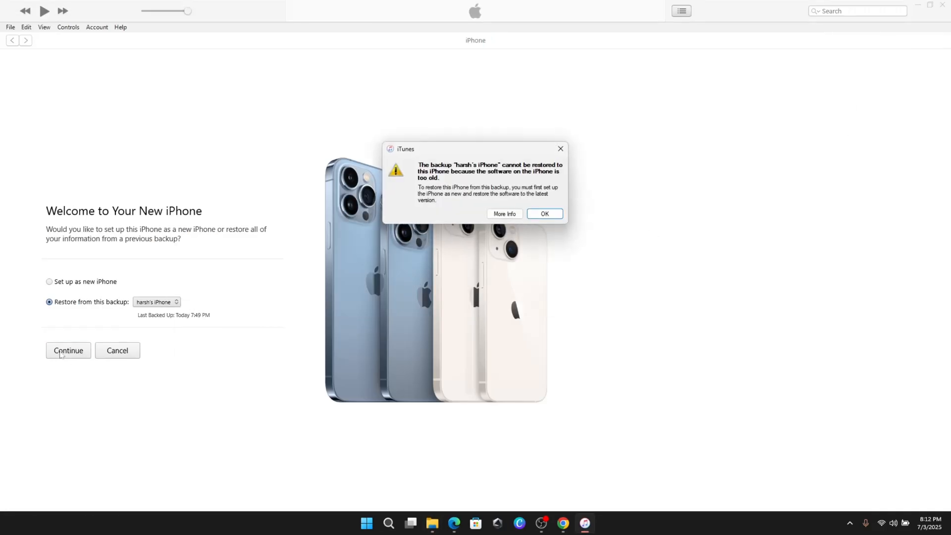
pyautogui.click(543, 214)
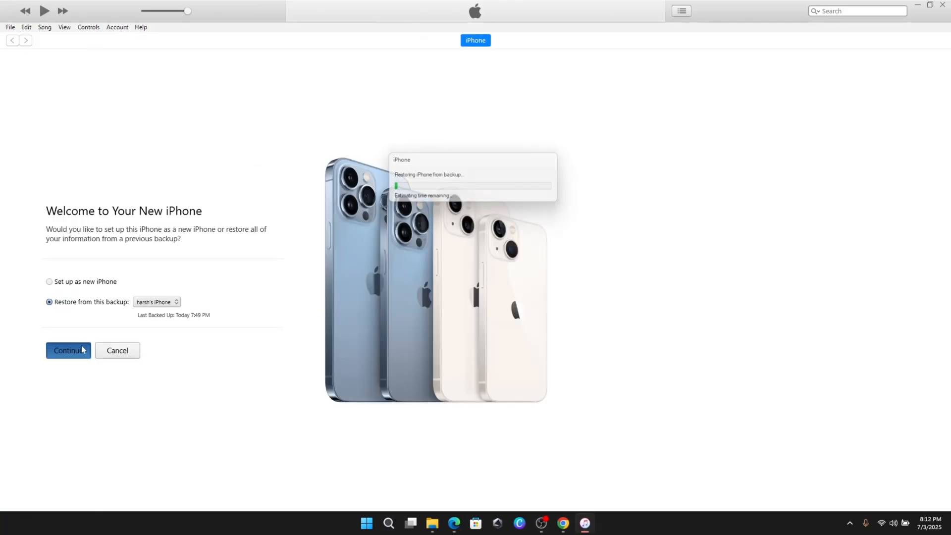
pyautogui.click(69, 350)
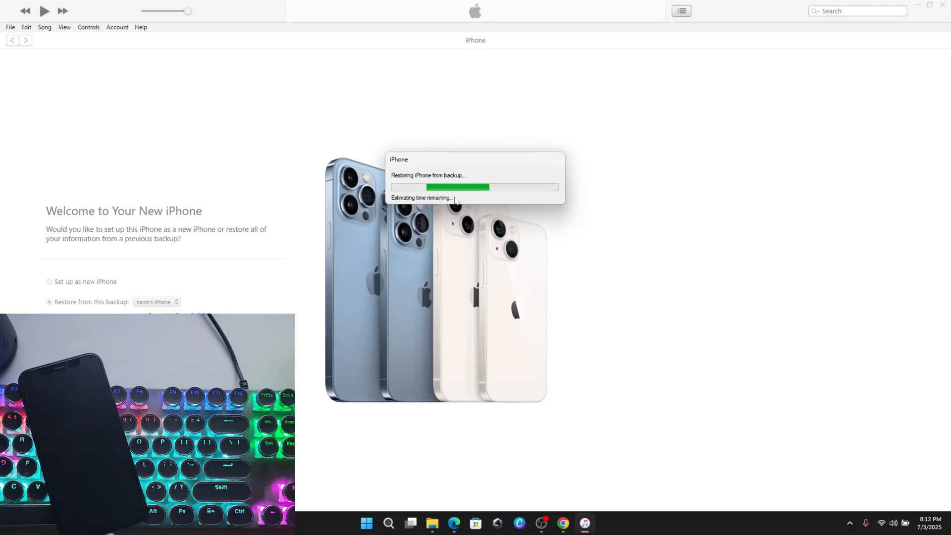